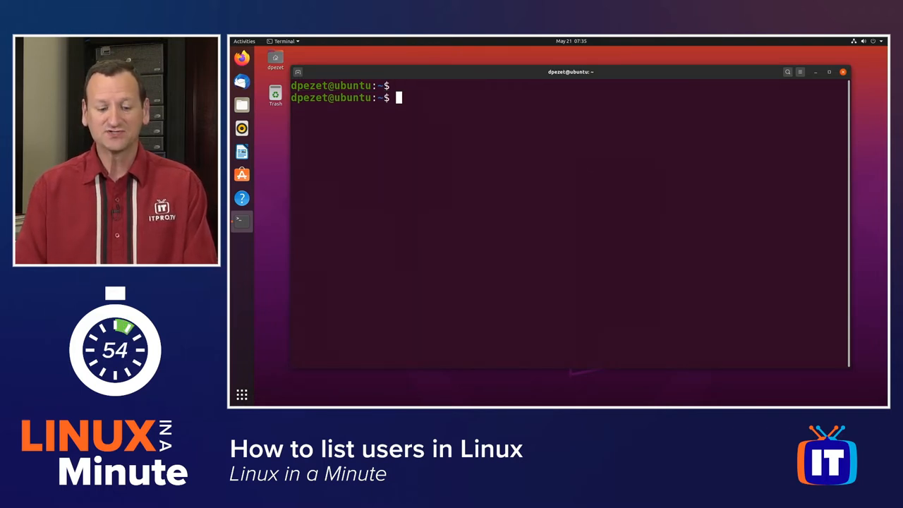
# Run cat /etc/passwd to list every user account on the system
pyautogui.write('cat')
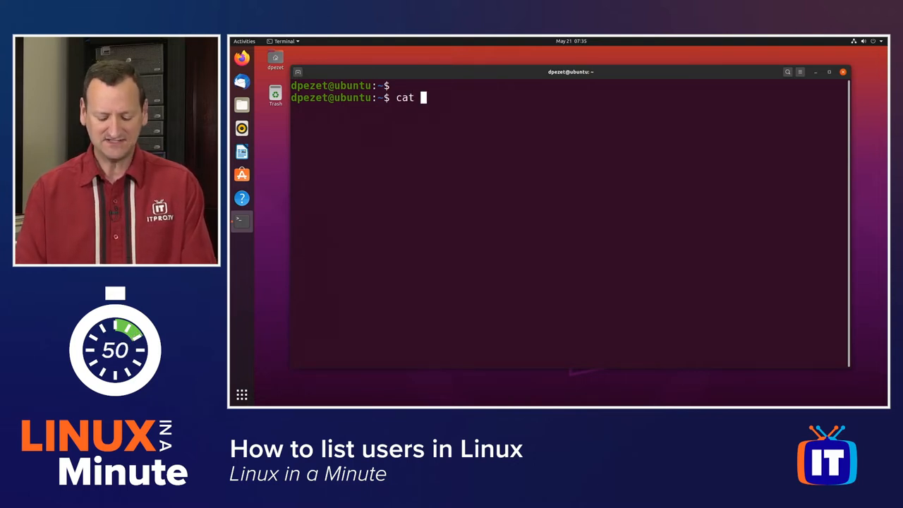
pyautogui.write('/')
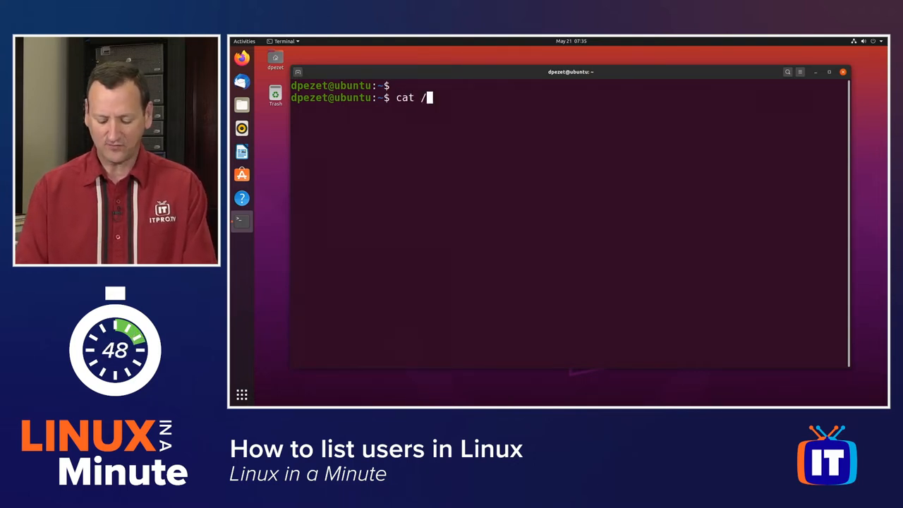
pyautogui.write('etc/')
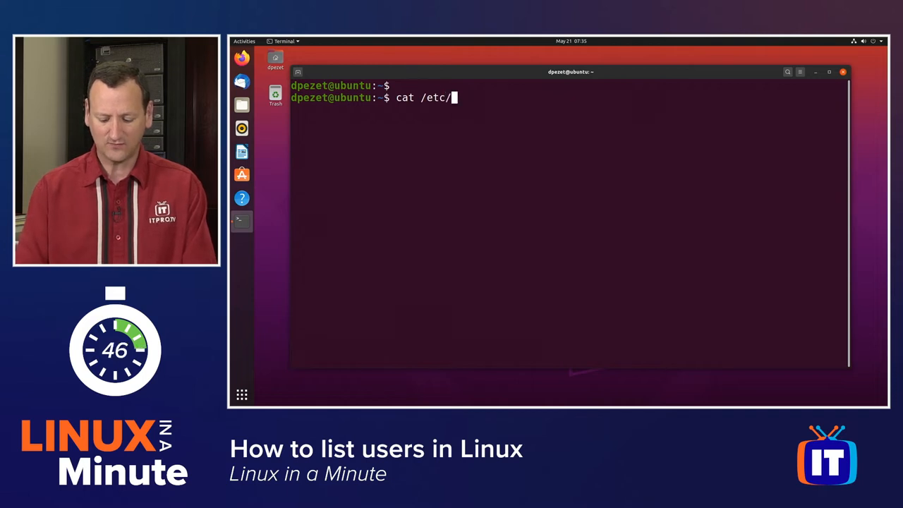
pyautogui.write('passw')
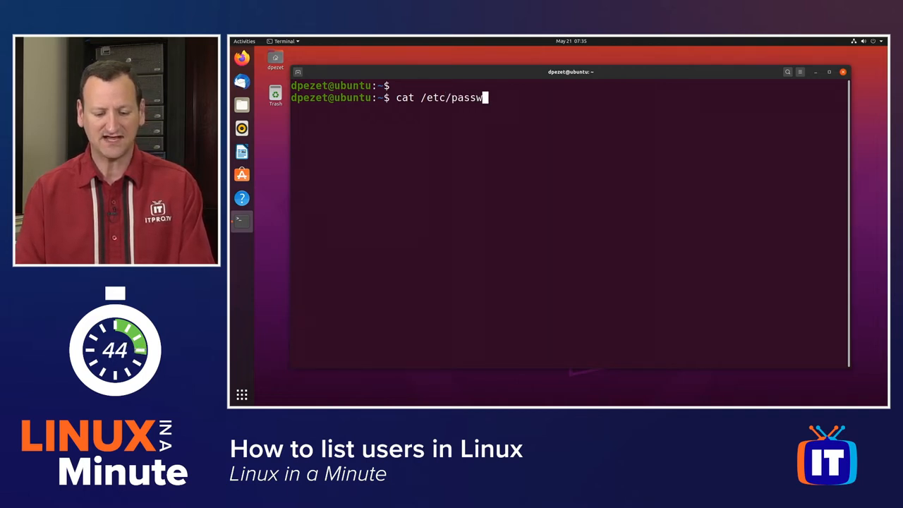
pyautogui.write('d')
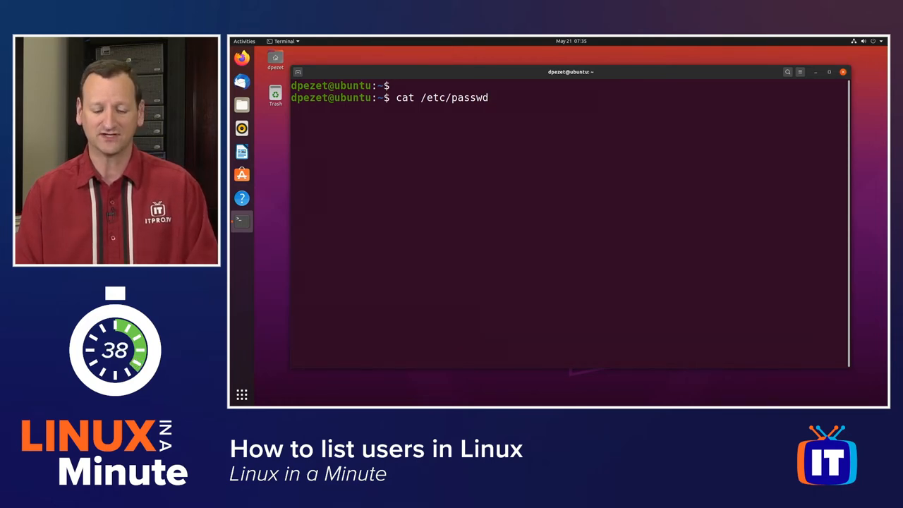
pyautogui.press('Return')
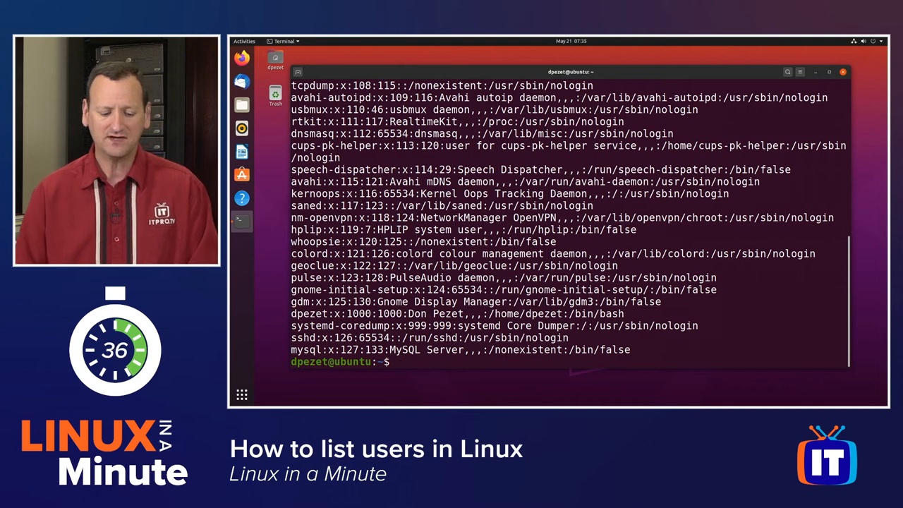